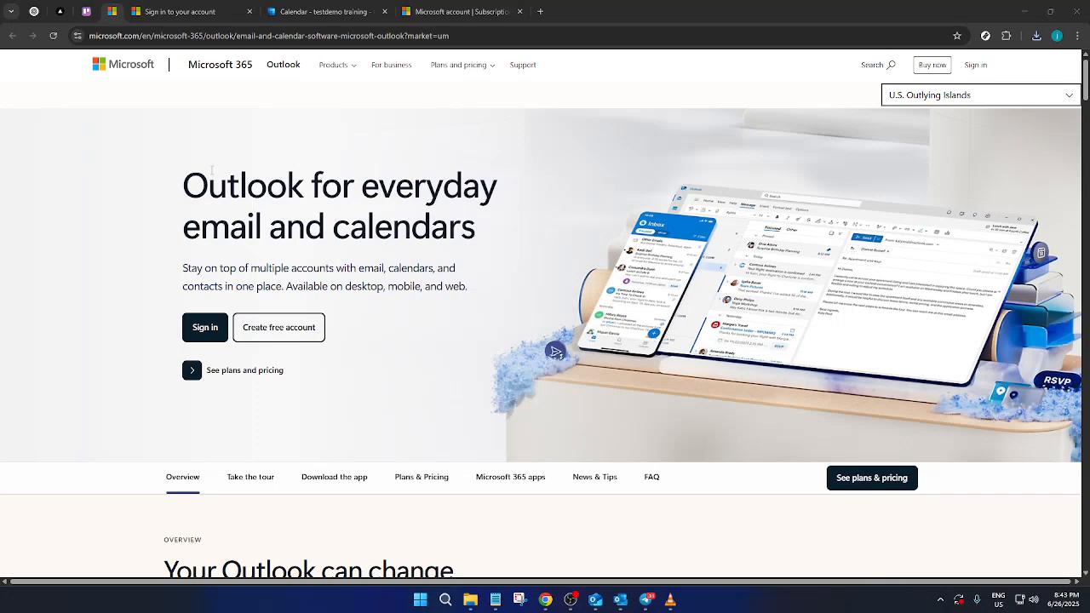
{"action": "mouse_move", "coordinate": [222, 65]}
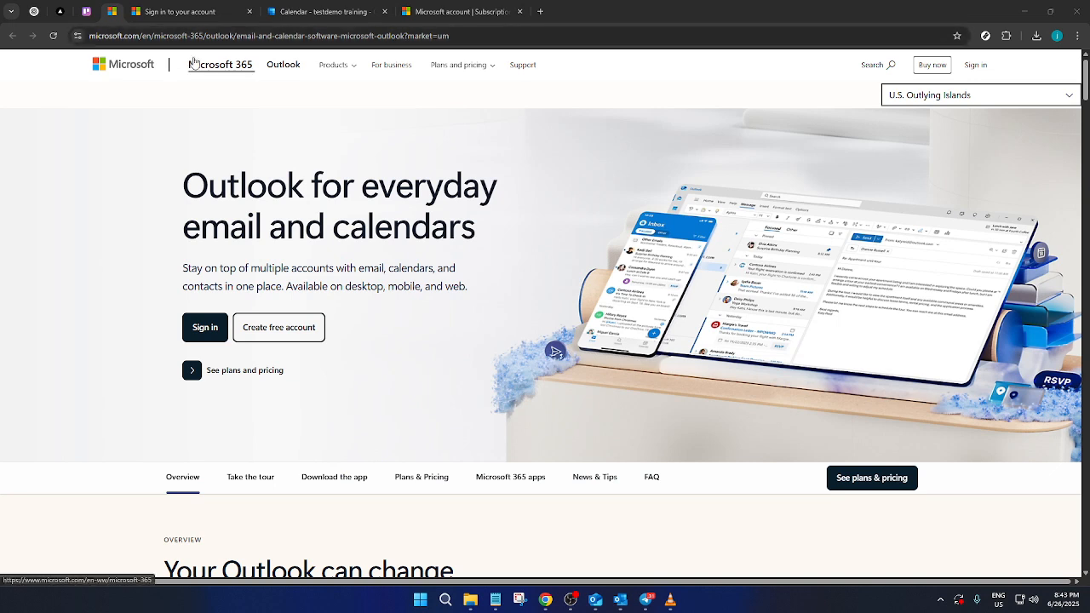
{"action": "mouse_move", "coordinate": [180, 150]}
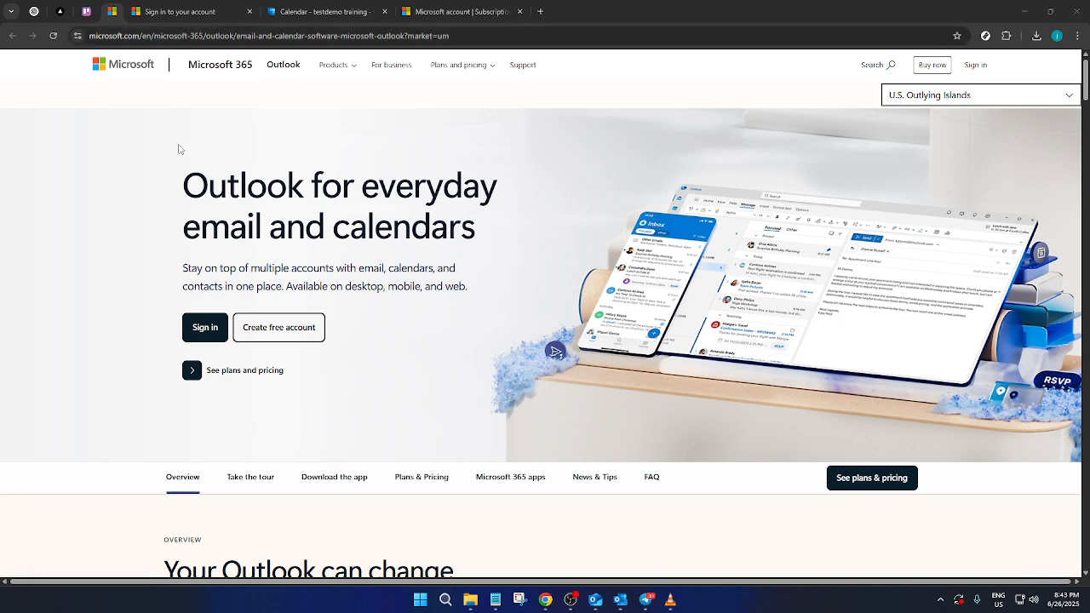
{"action": "mouse_move", "coordinate": [225, 137]}
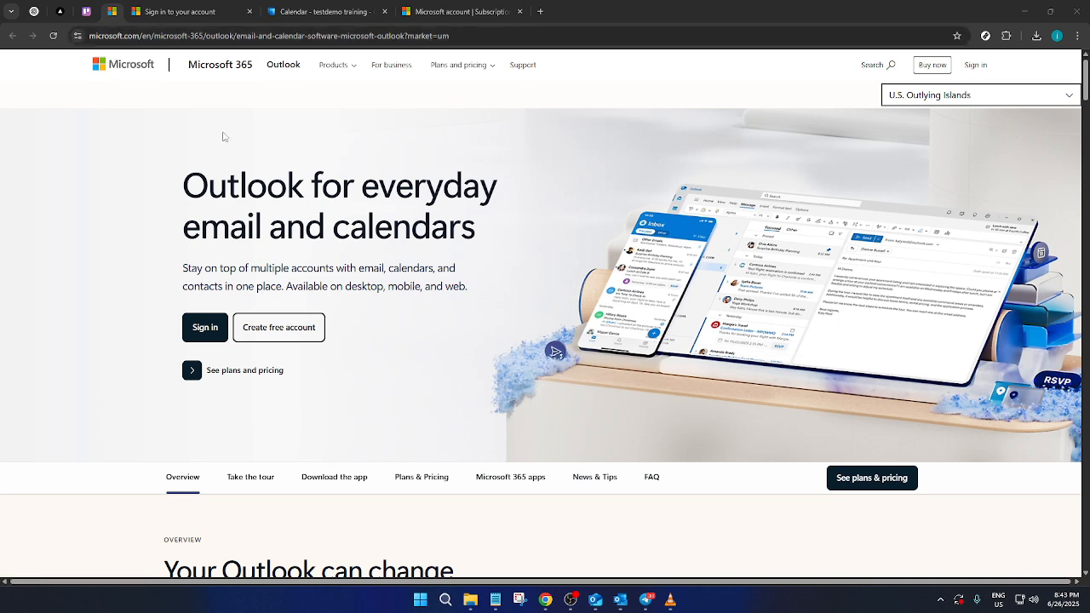
{"action": "mouse_move", "coordinate": [204, 153]}
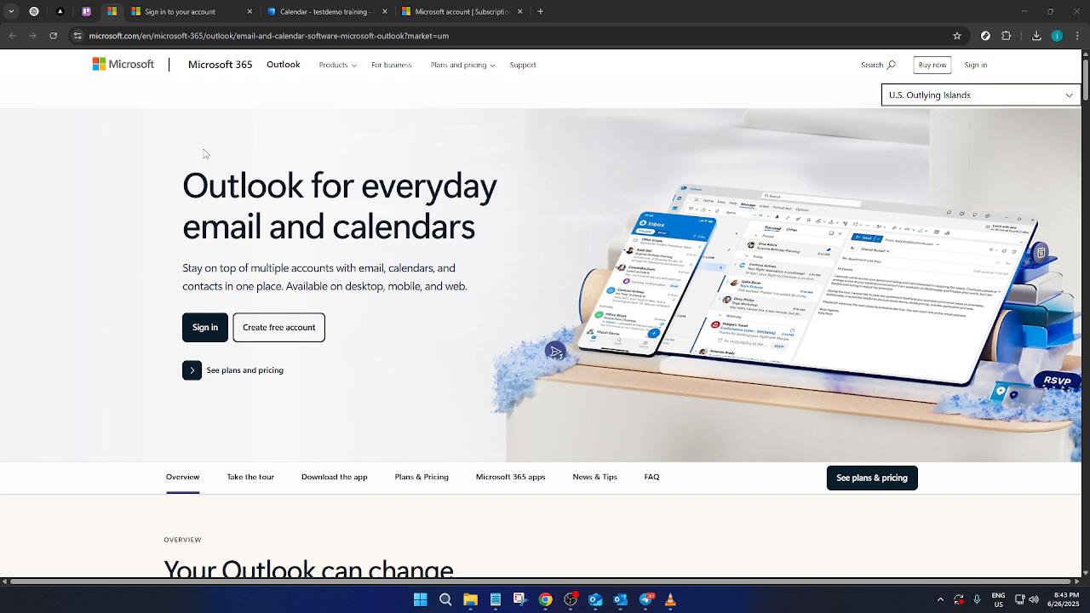
{"action": "mouse_move", "coordinate": [226, 153]}
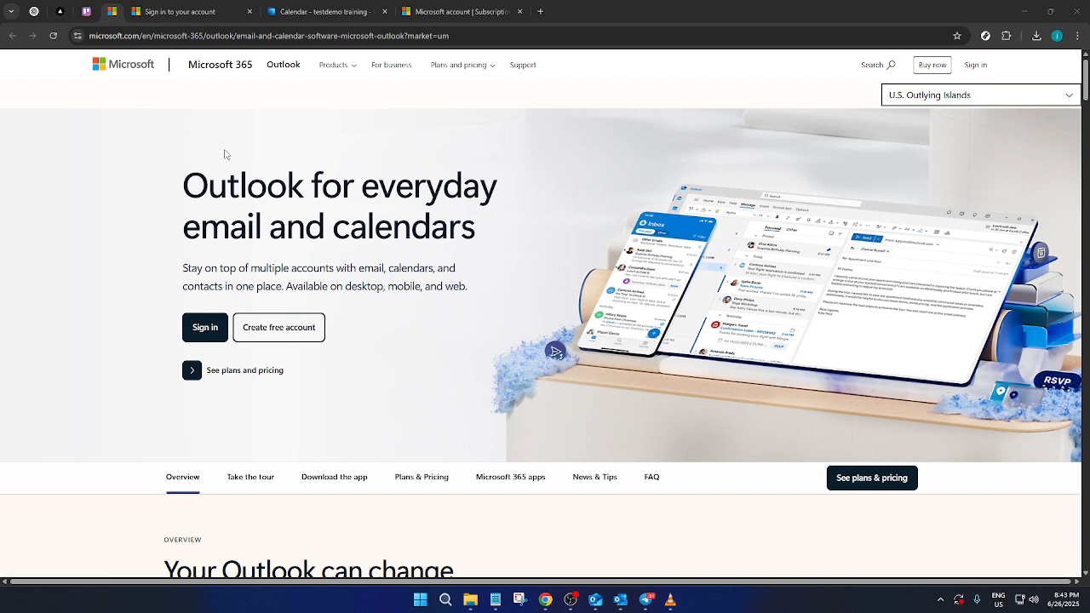
{"action": "mouse_move", "coordinate": [196, 314]}
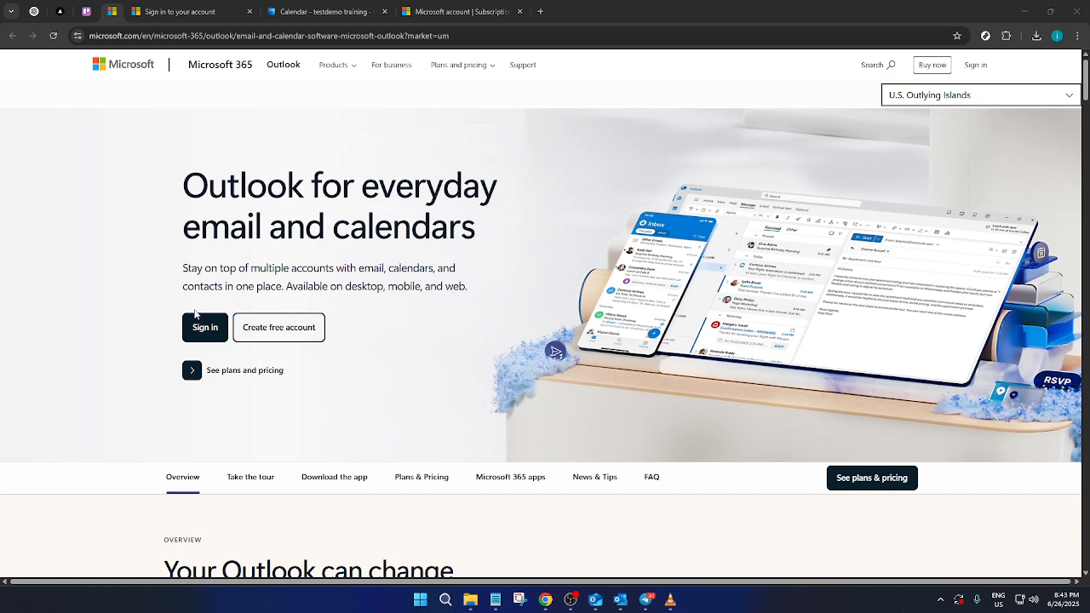
{"action": "mouse_move", "coordinate": [186, 334]}
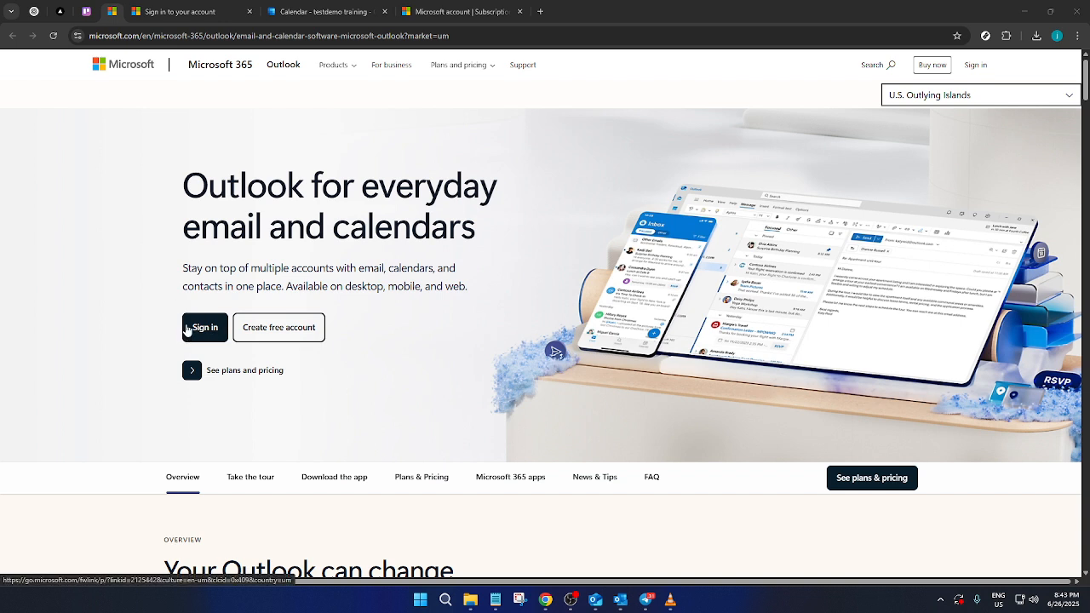
Sign in to Outlook and continue with the prefilled Microsoft account email
{"action": "left_click", "coordinate": [204, 327]}
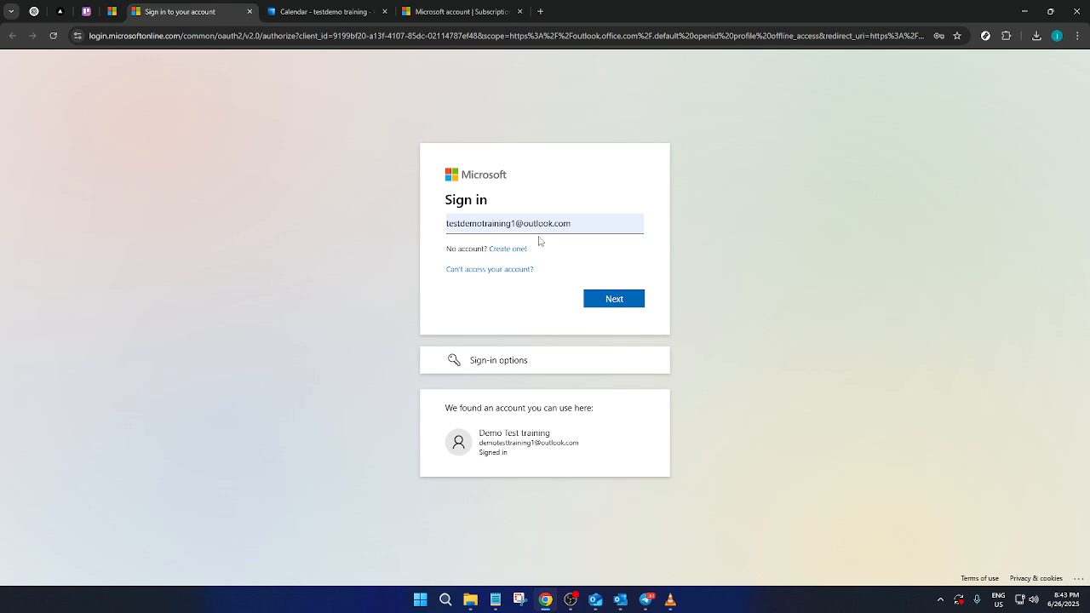
{"action": "mouse_move", "coordinate": [542, 239]}
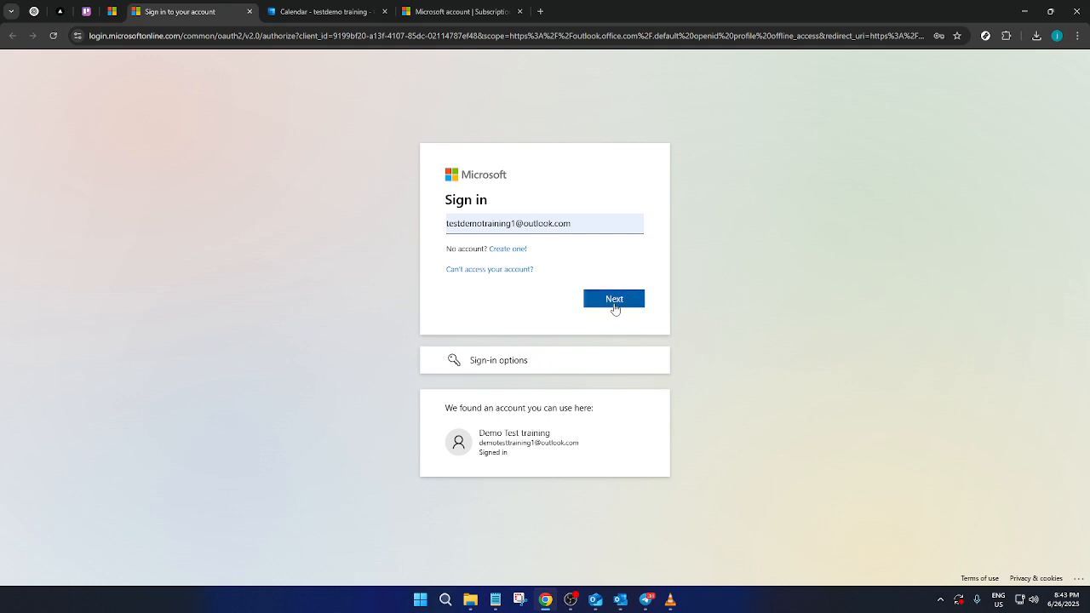
{"action": "mouse_move", "coordinate": [375, 81]}
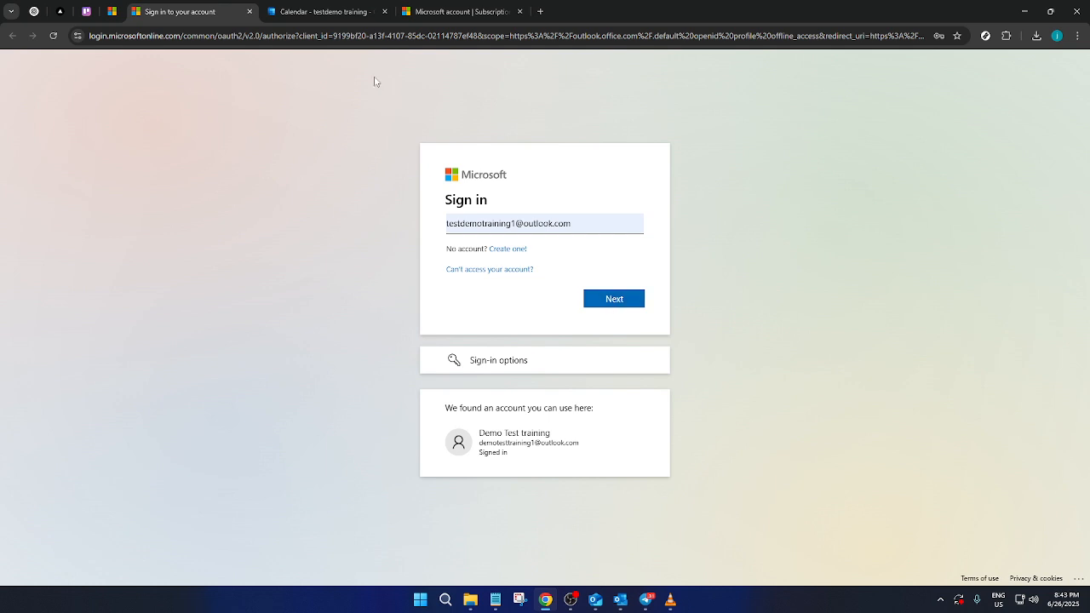
{"action": "left_click", "coordinate": [327, 10]}
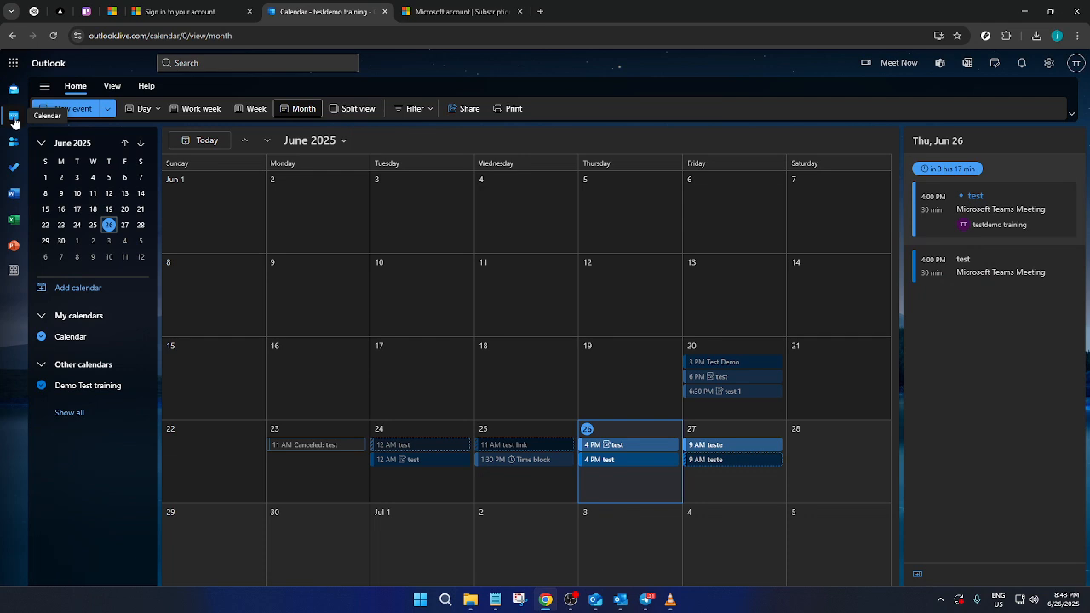
{"action": "mouse_move", "coordinate": [674, 487]}
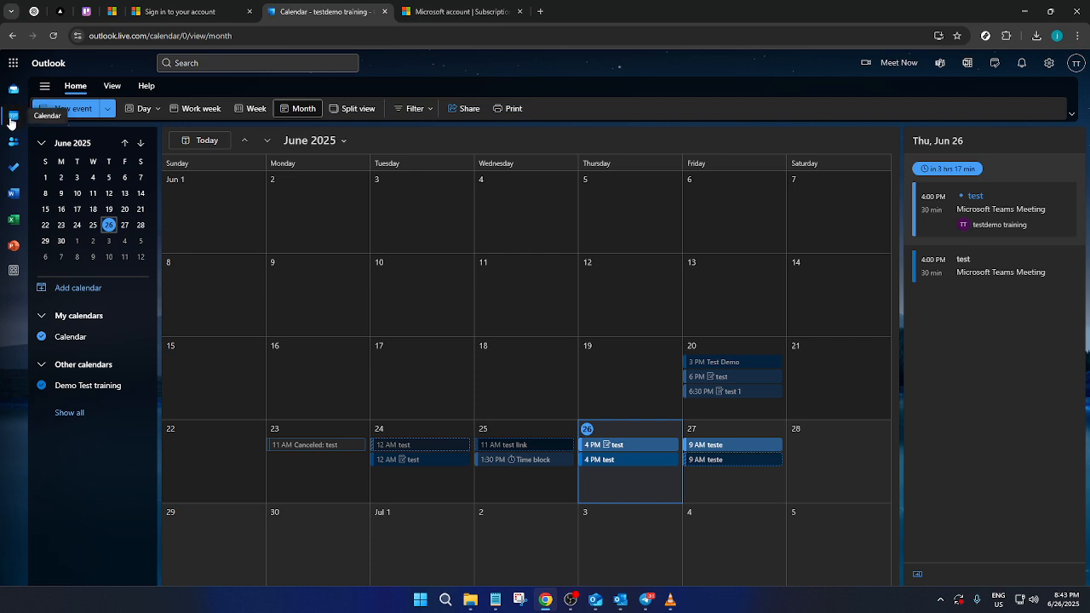
{"action": "mouse_move", "coordinate": [453, 440]}
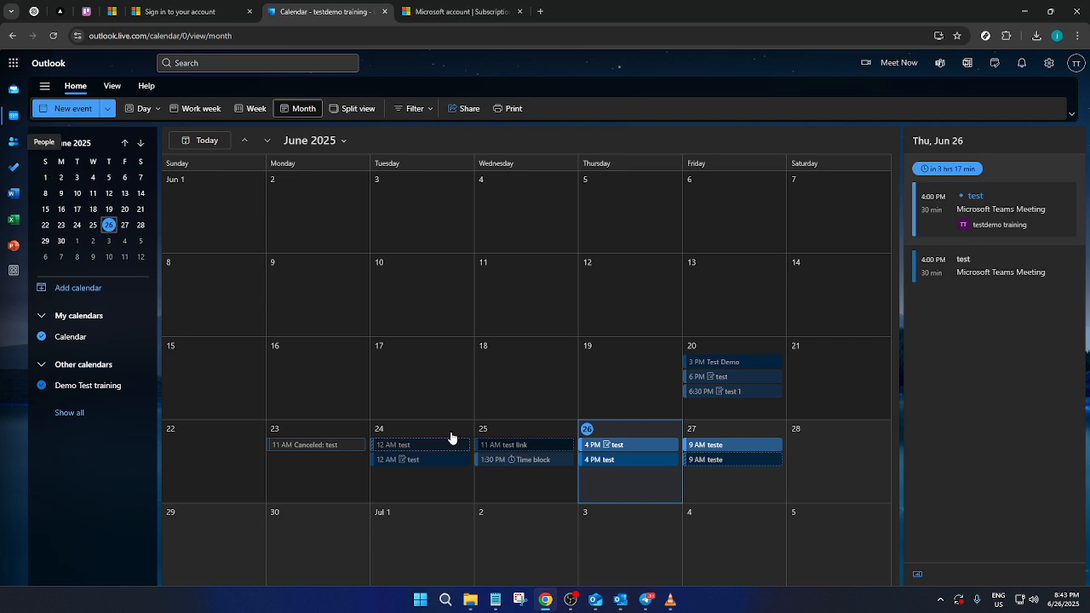
{"action": "mouse_move", "coordinate": [637, 456]}
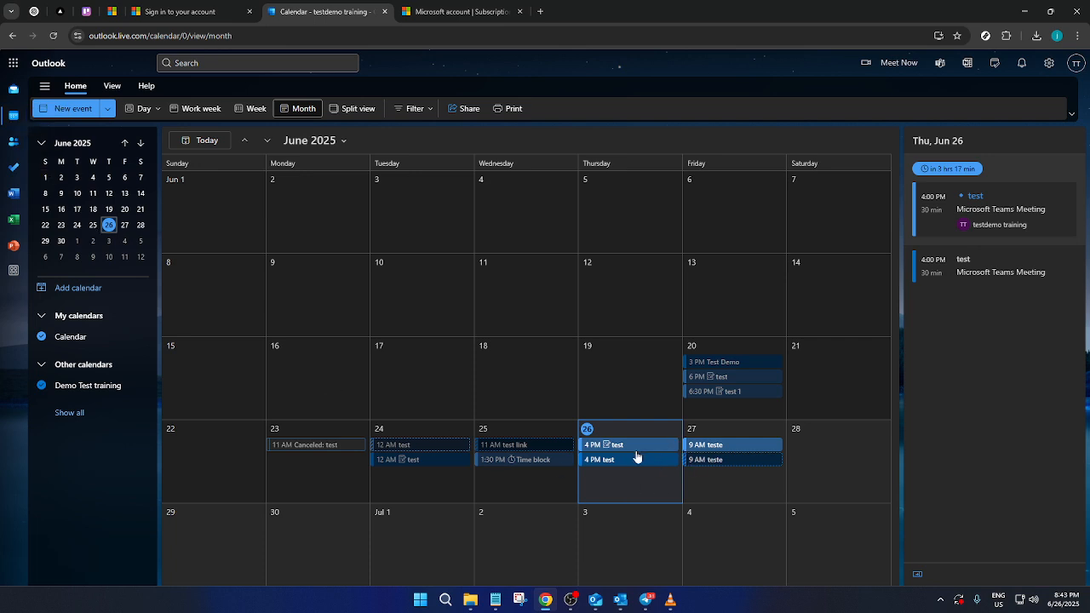
Open the 9 AM 'teste' meeting on Friday June 27 and start editing it
{"action": "left_click", "coordinate": [729, 460]}
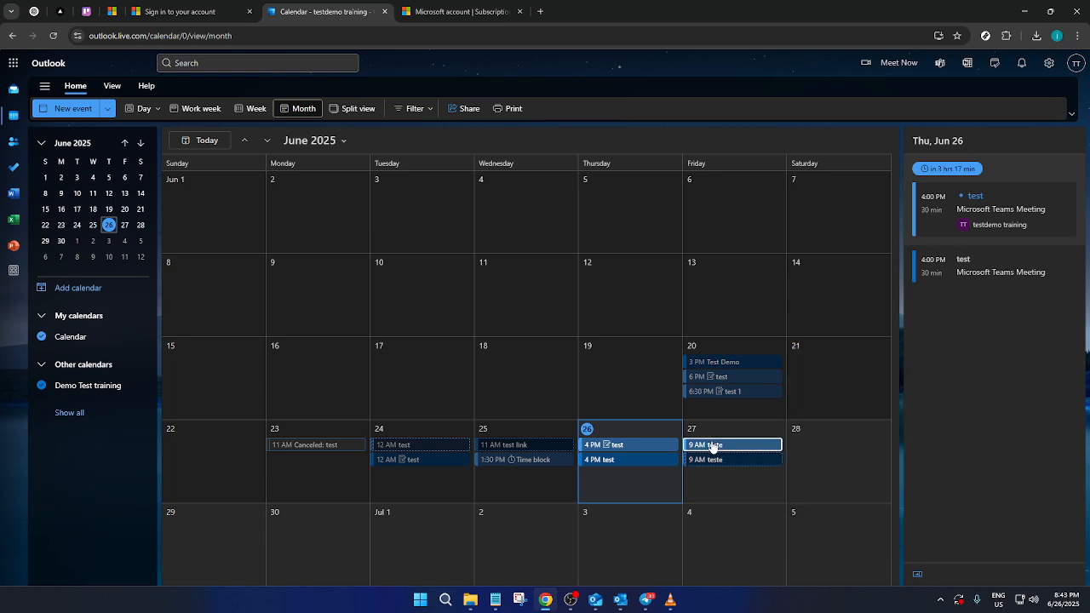
{"action": "left_click", "coordinate": [705, 445]}
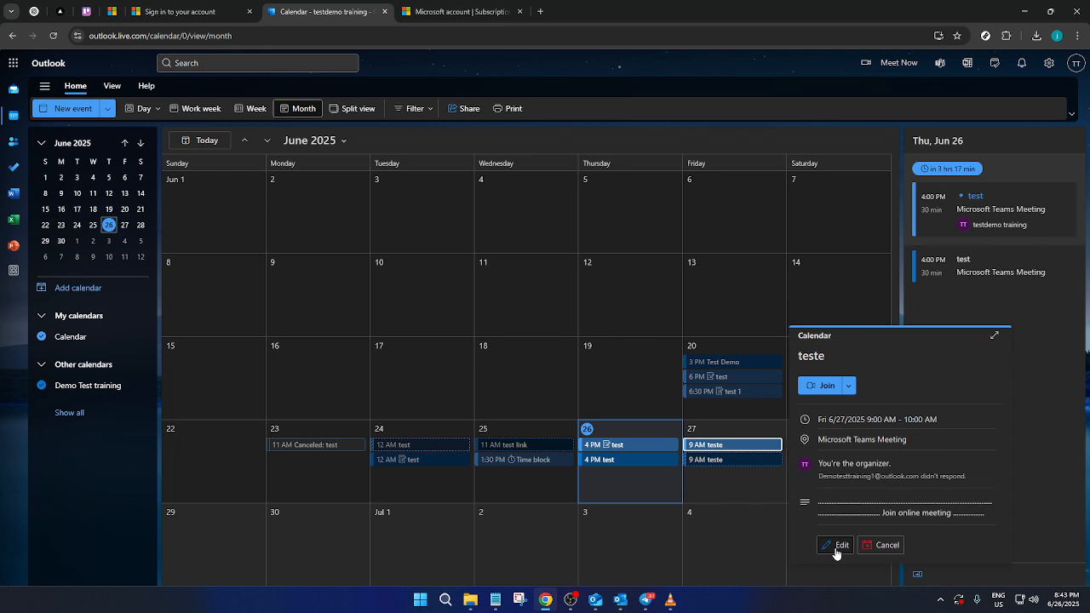
{"action": "left_click", "coordinate": [842, 545]}
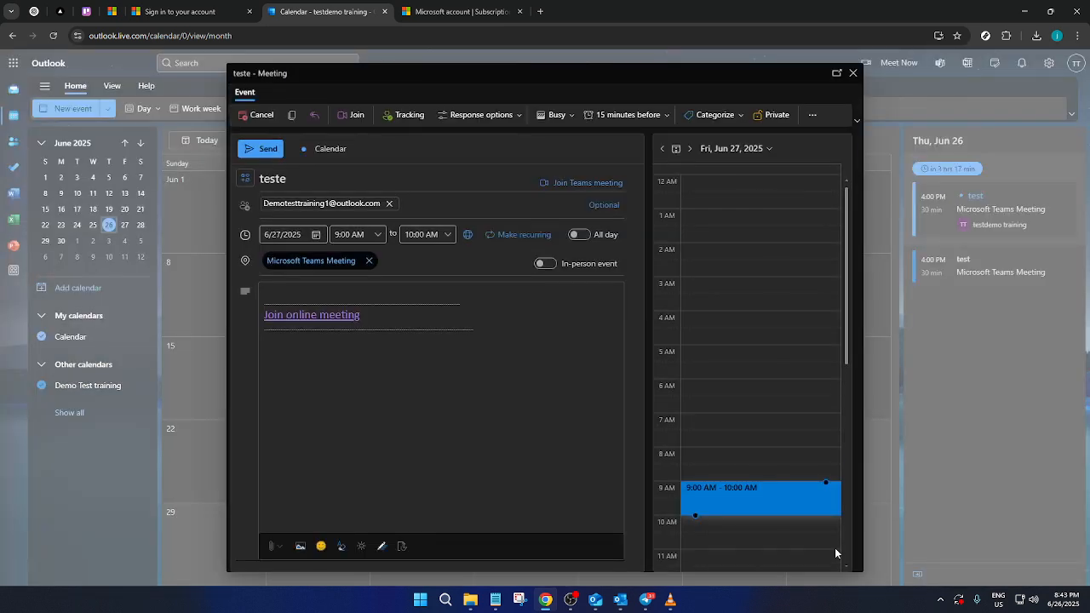
{"action": "mouse_move", "coordinate": [320, 145]}
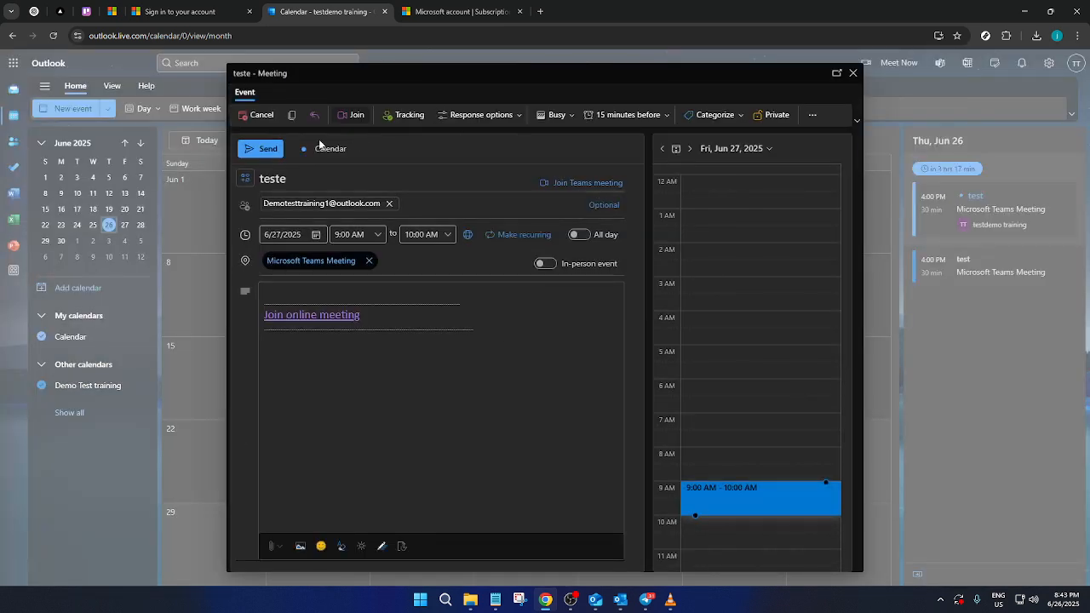
Add the suggested contact as a second attendee of 'teste' and send the update
{"action": "left_click", "coordinate": [439, 202]}
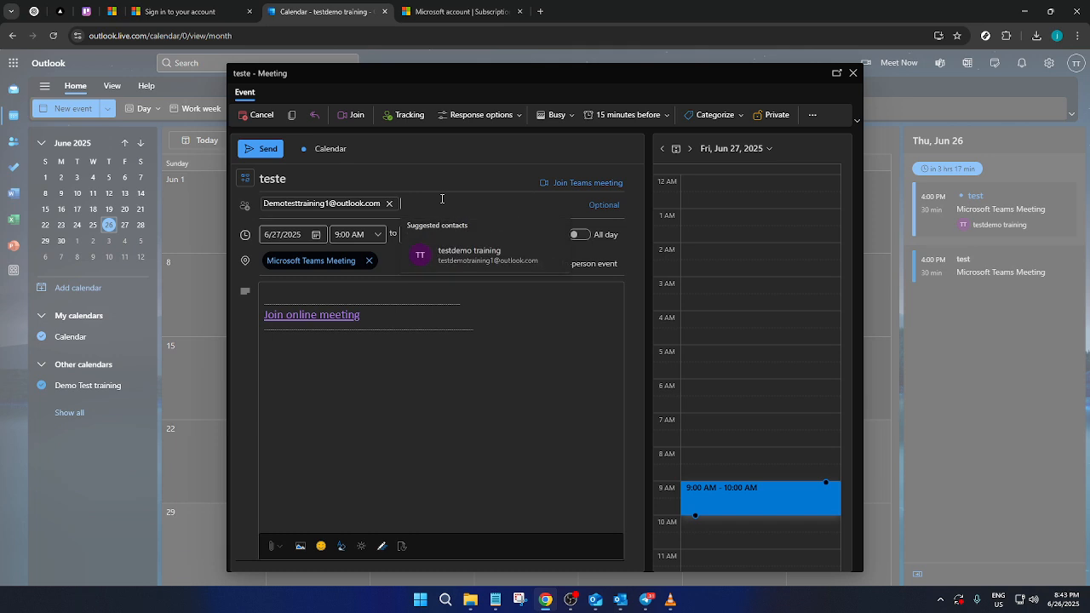
{"action": "mouse_move", "coordinate": [518, 184]}
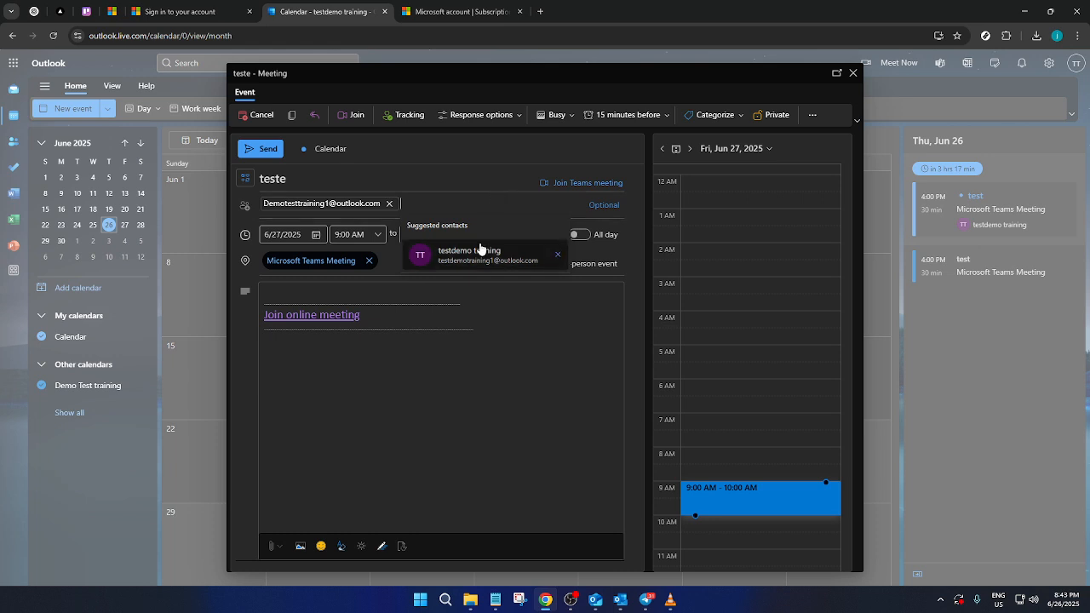
{"action": "left_click", "coordinate": [480, 255]}
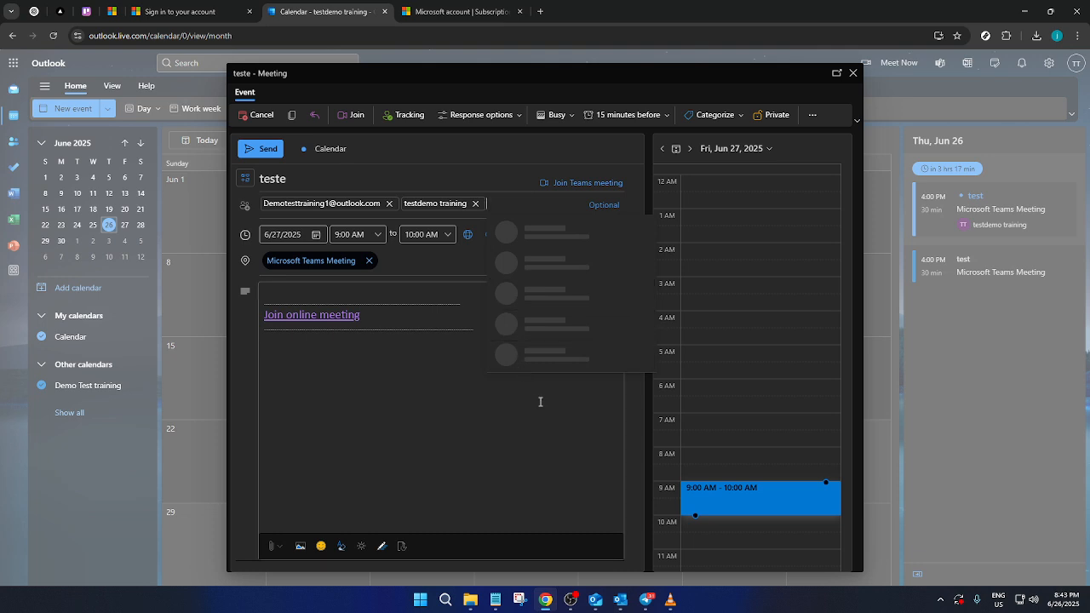
{"action": "left_click", "coordinate": [439, 396]}
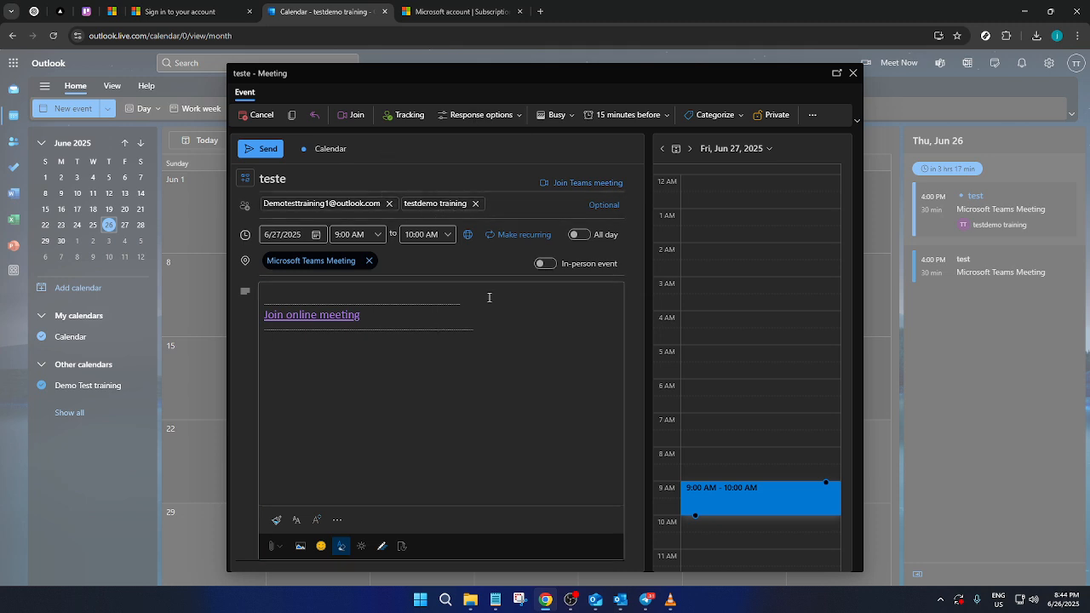
{"action": "mouse_move", "coordinate": [477, 327]}
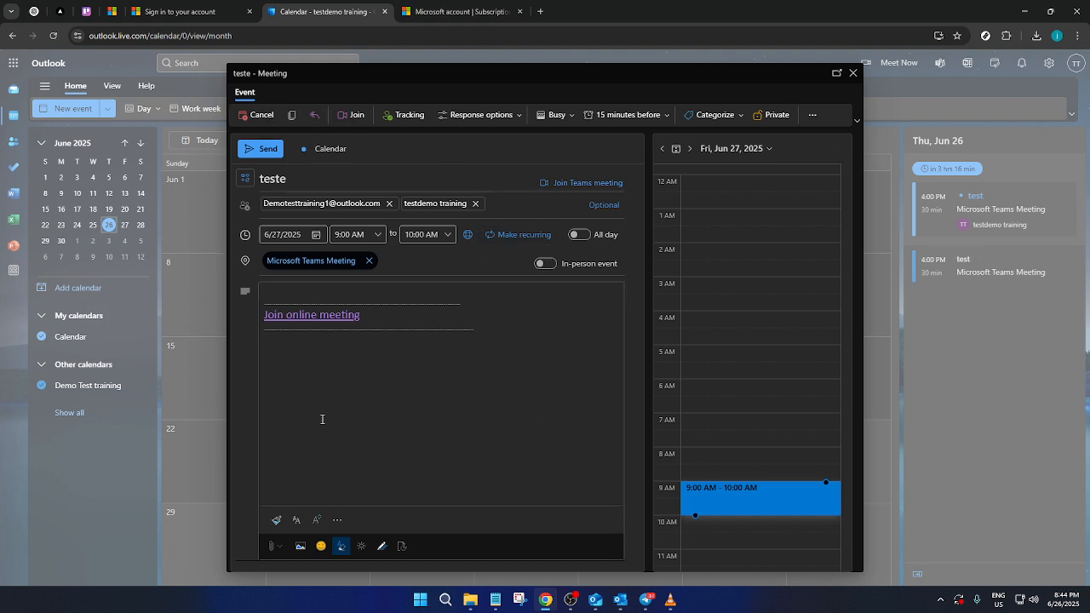
{"action": "mouse_move", "coordinate": [551, 303]}
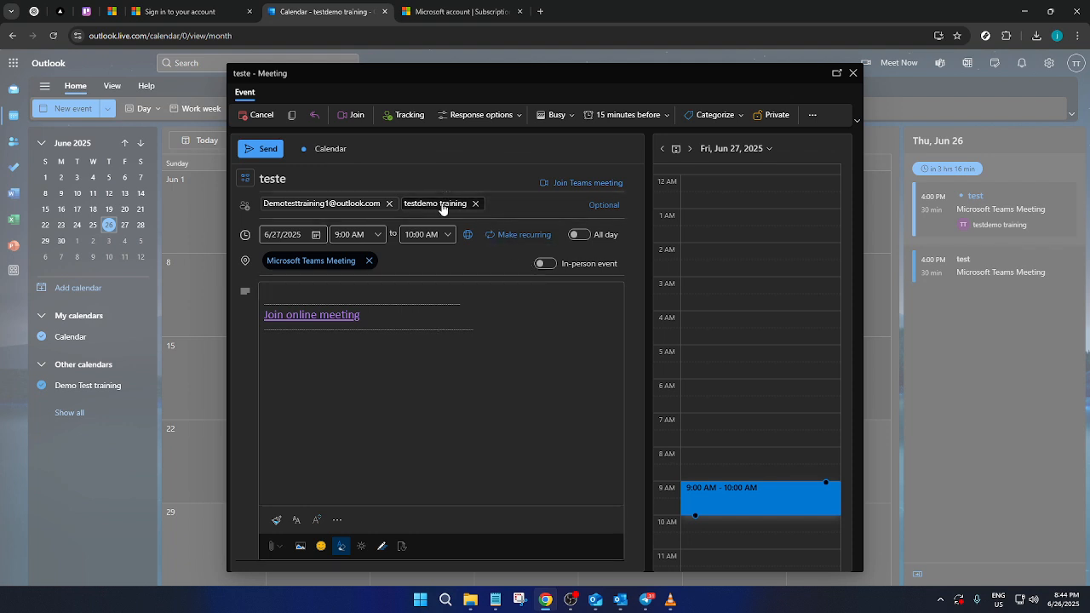
{"action": "mouse_move", "coordinate": [443, 215]}
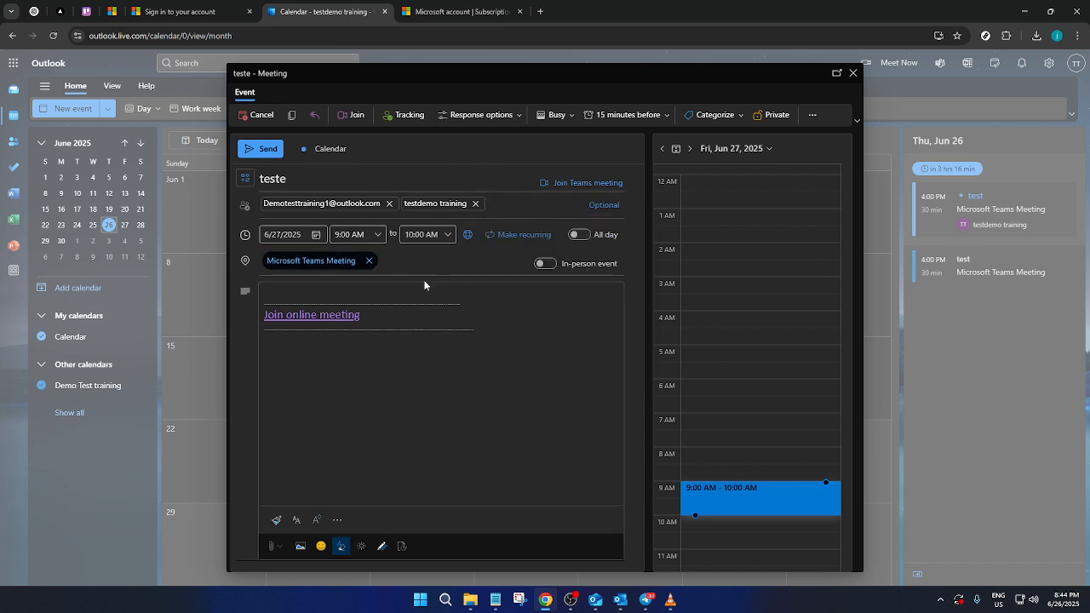
{"action": "mouse_move", "coordinate": [529, 218]}
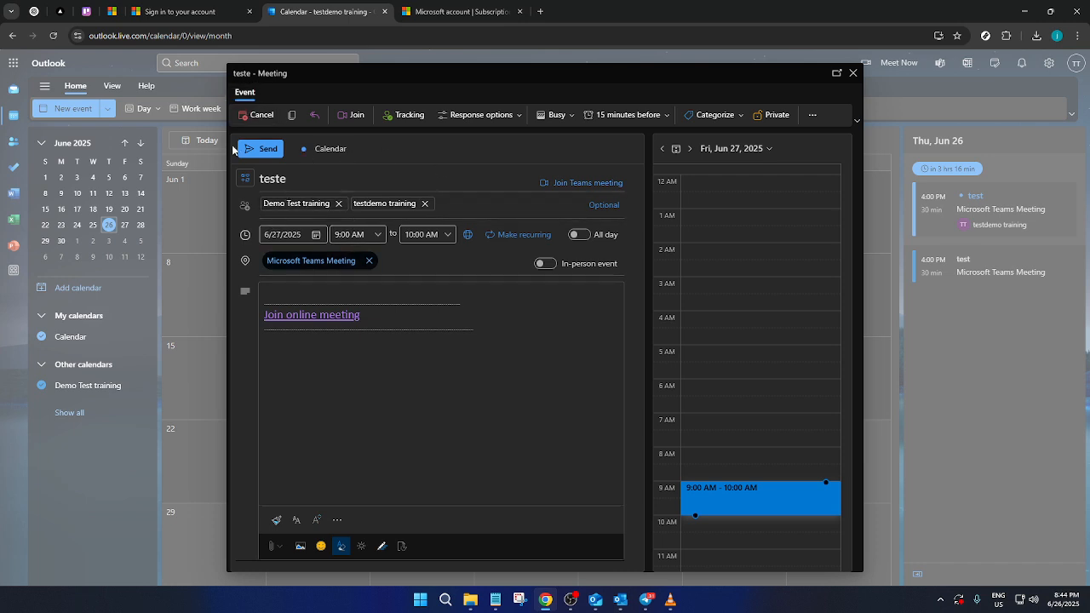
{"action": "left_click", "coordinate": [267, 148]}
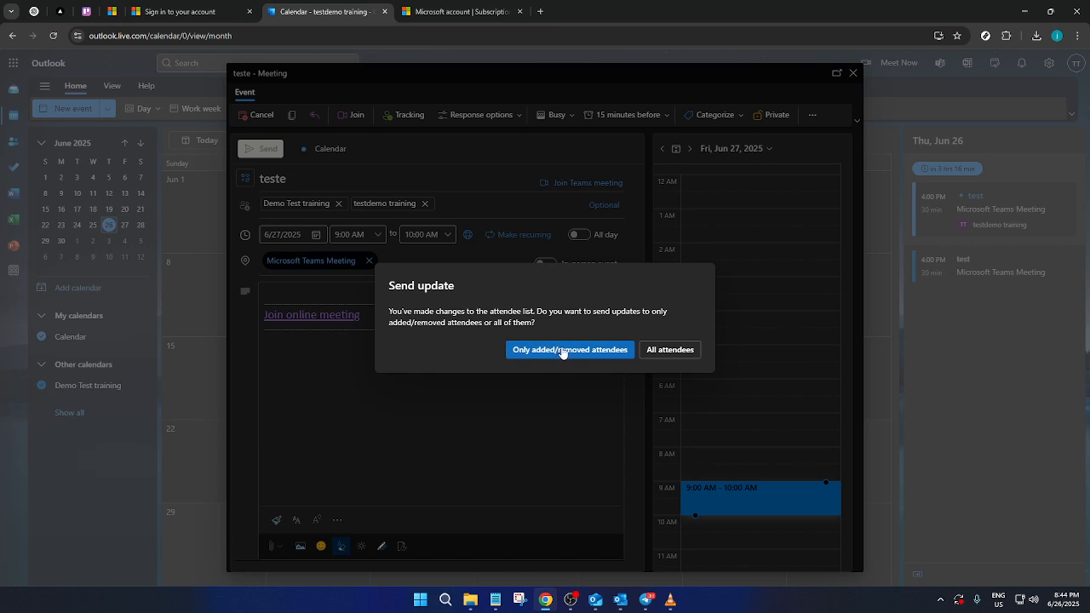
Send the meeting update to 'Only added/removed attendees'
{"action": "left_click", "coordinate": [569, 349]}
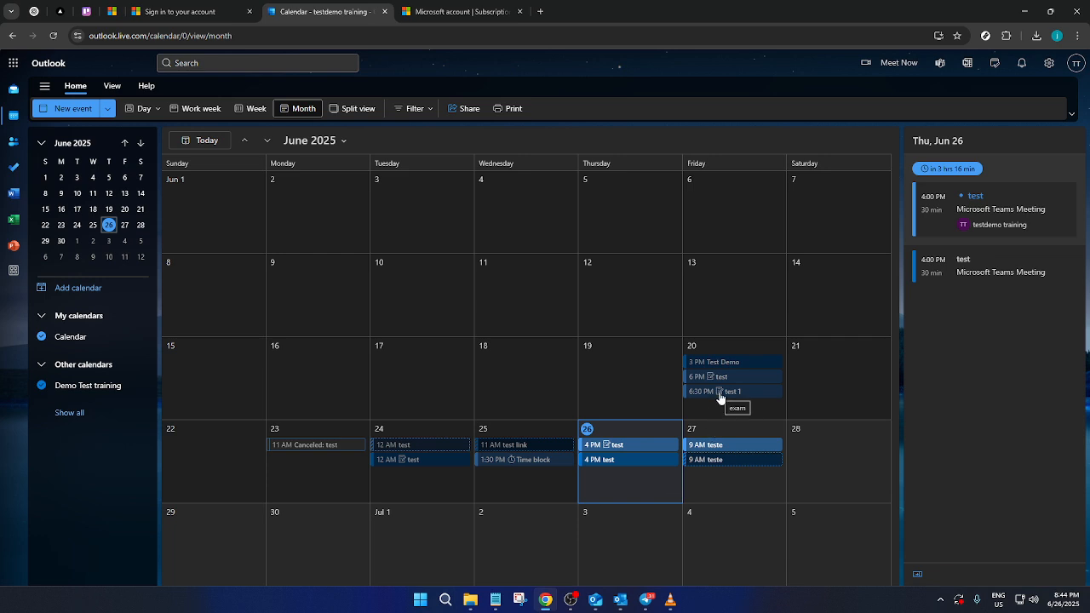
{"action": "mouse_move", "coordinate": [797, 381]}
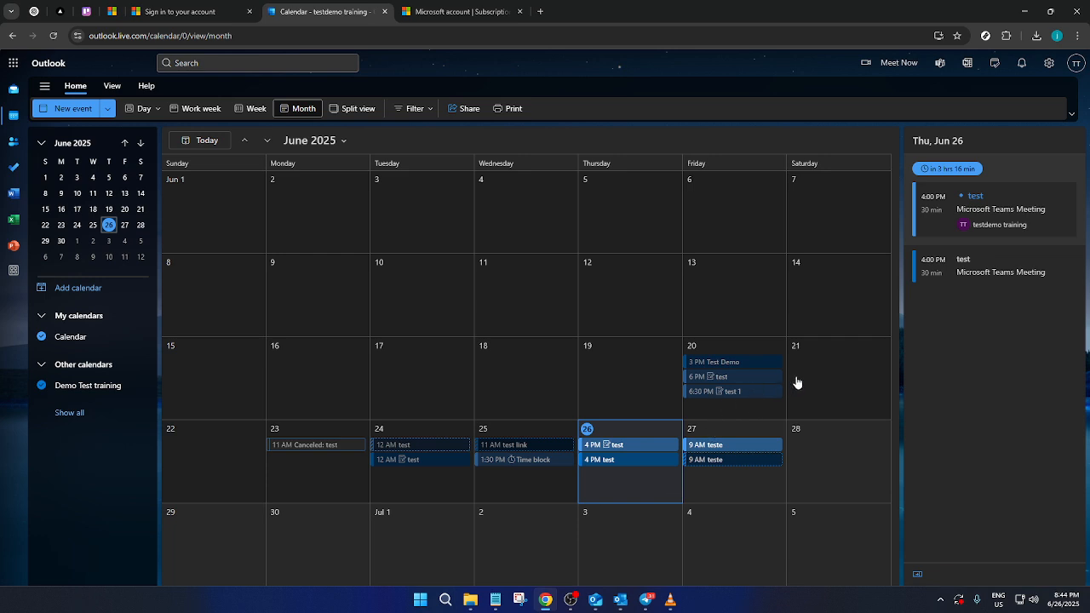